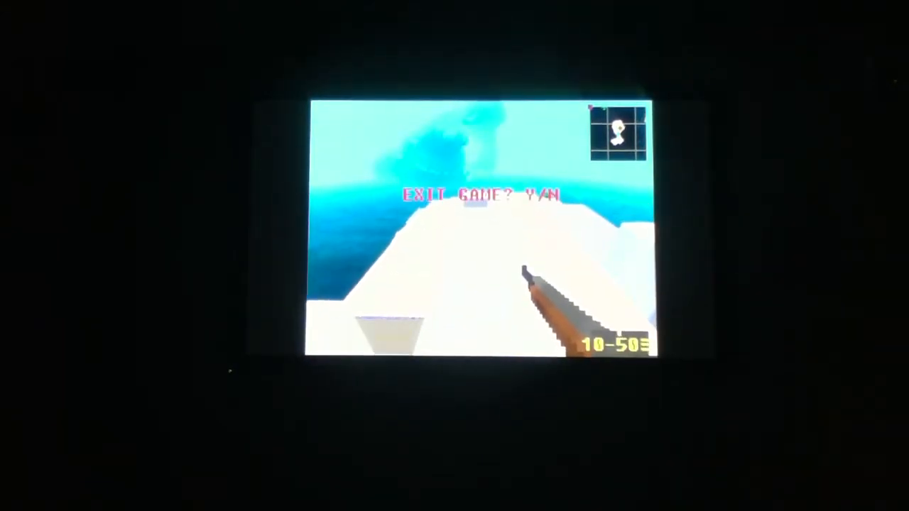
# Answer Y at the 'EXIT GAME? Y/N' prompt to leave the snowy match.
pyautogui.press('y')
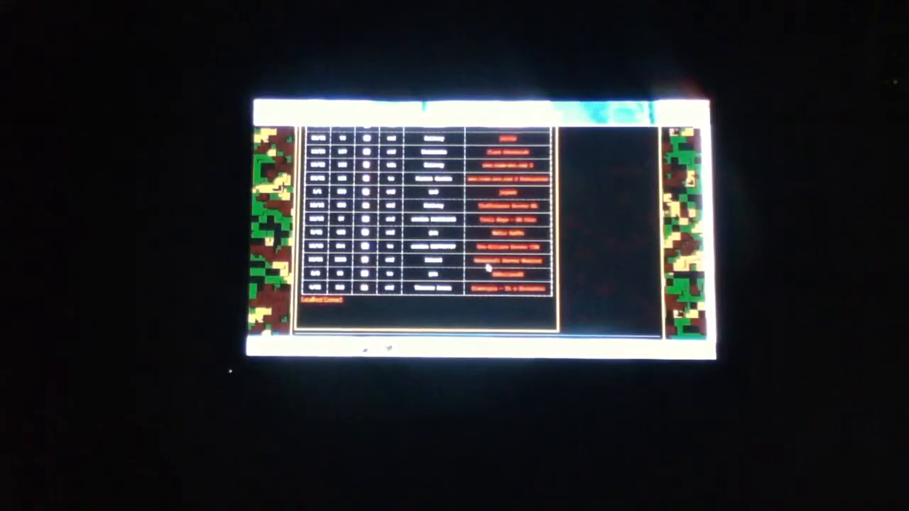
# Highlight a server row near the bottom of the server list.
pyautogui.click(506, 261)
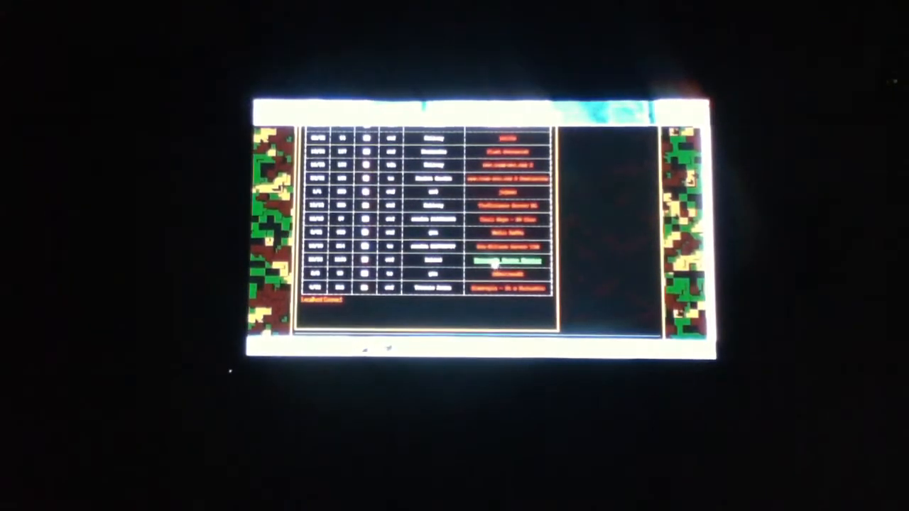